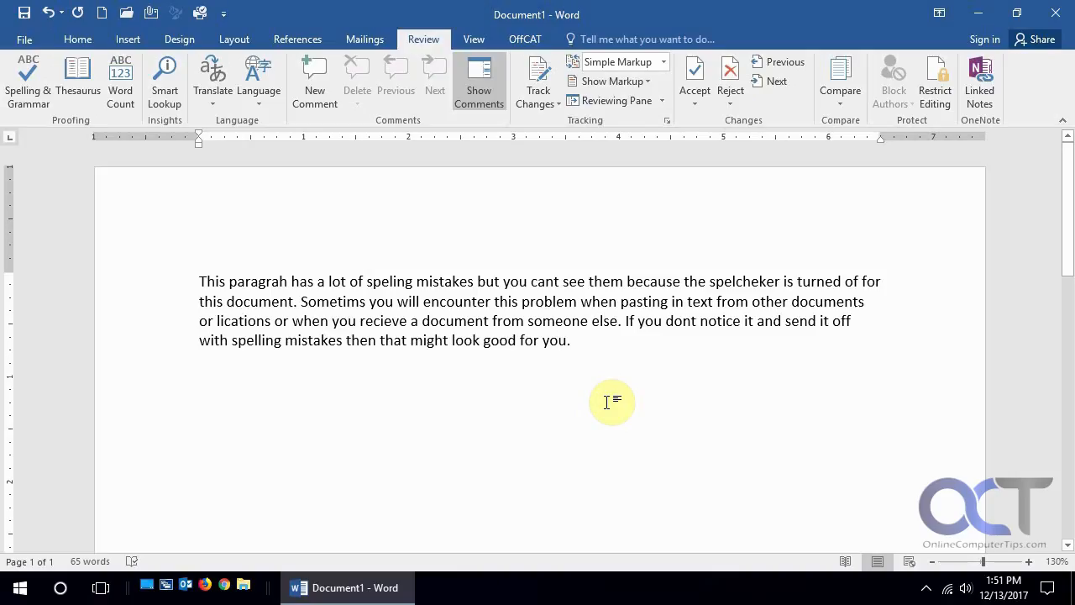
Start a new blank document, Document2, after copying the paragraph from Document1.
left_click(558, 340)
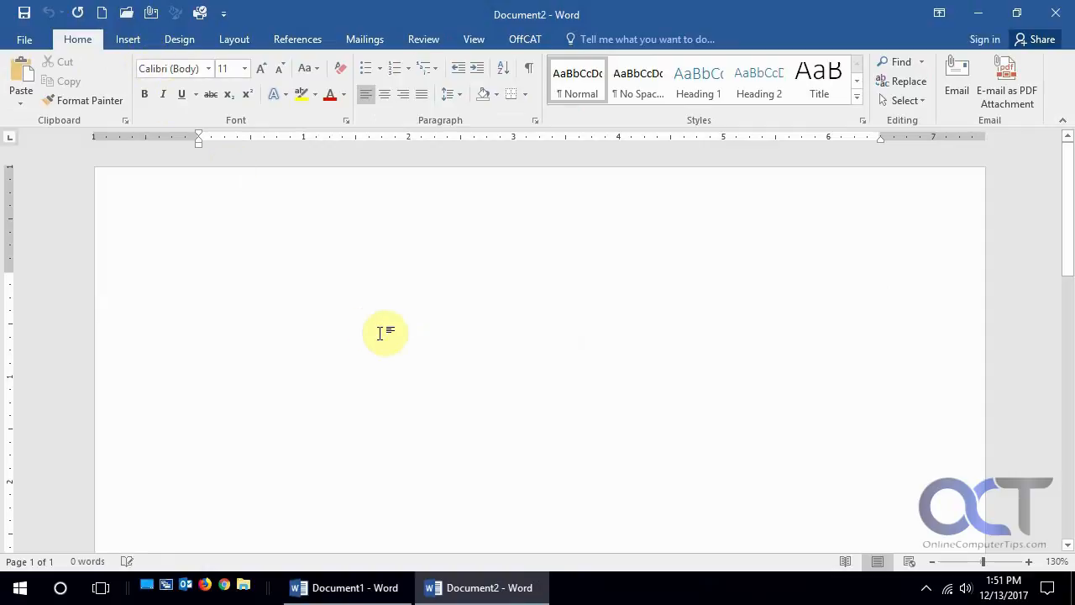
Paste the copied misspelled paragraph into Document2.
key("ctrl+v")
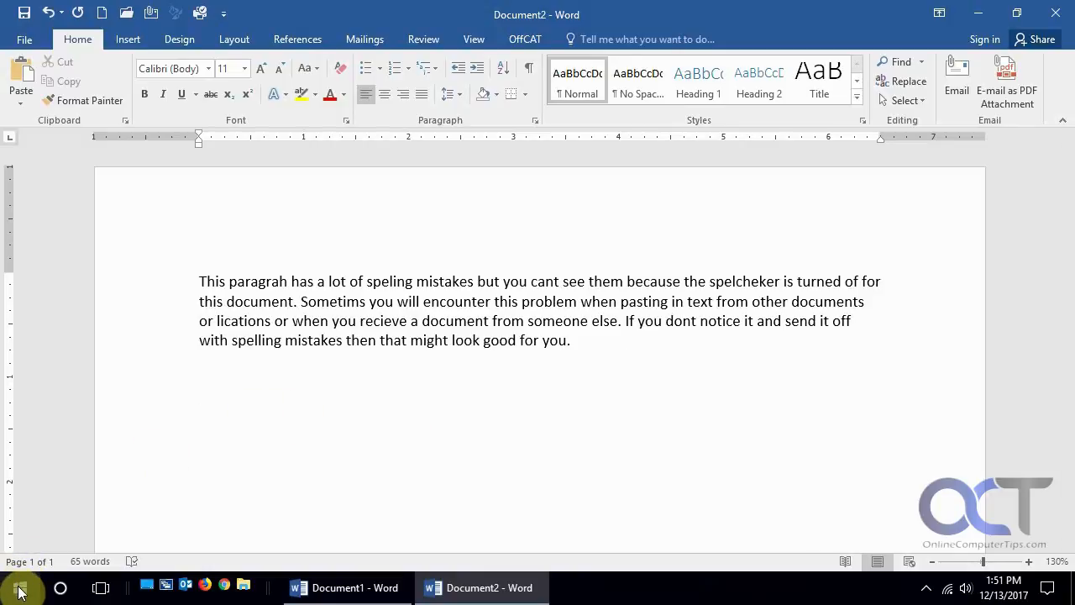
Route the paragraph through Notepad as plain text and paste it below the first paragraph in Document2.
left_click(20, 588)
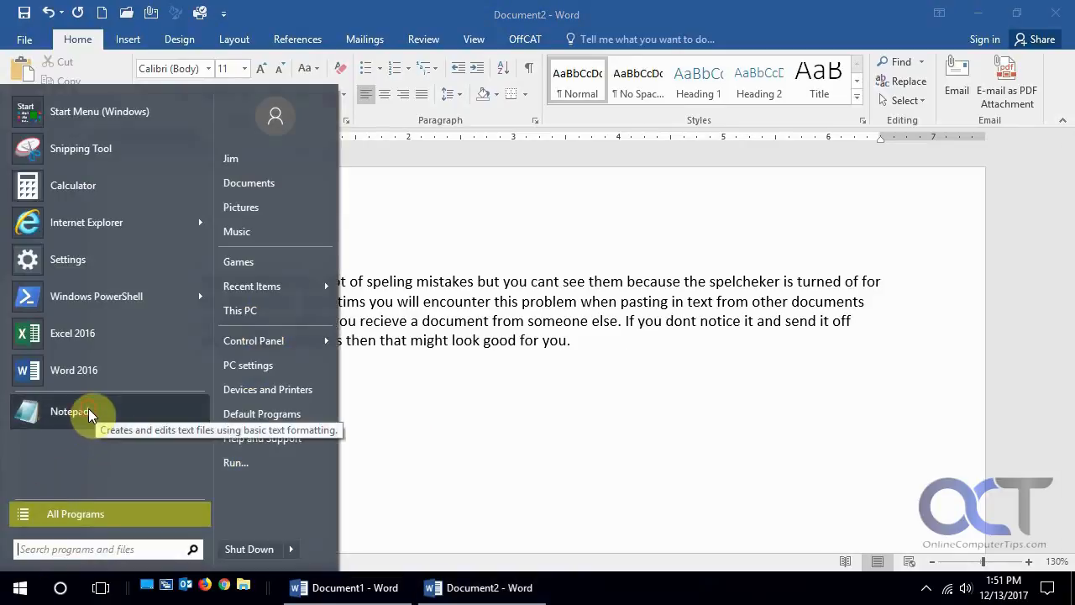
left_click(71, 410)
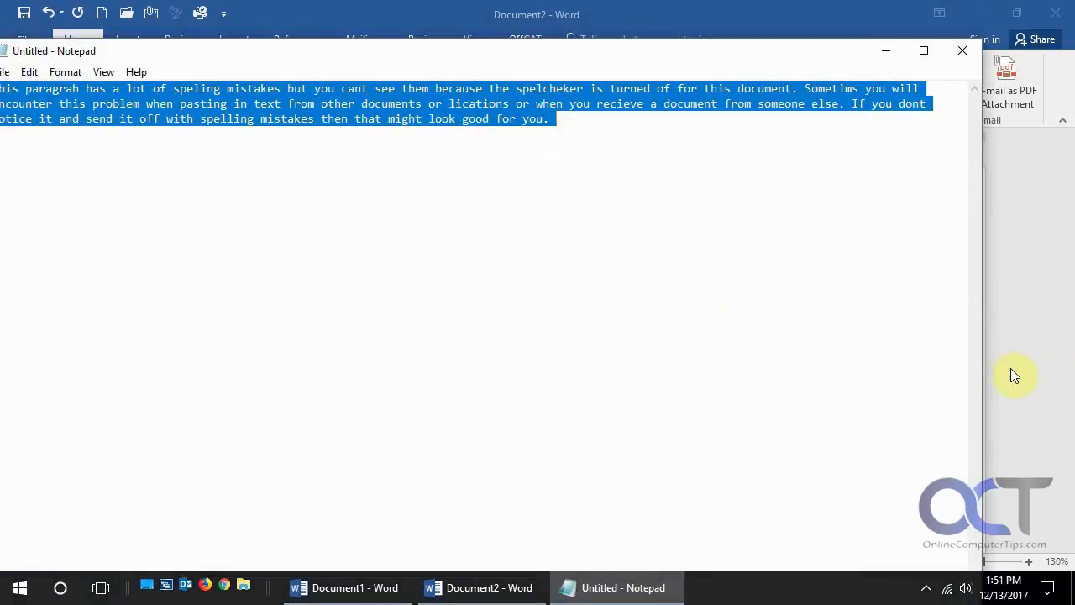
left_click(489, 588)
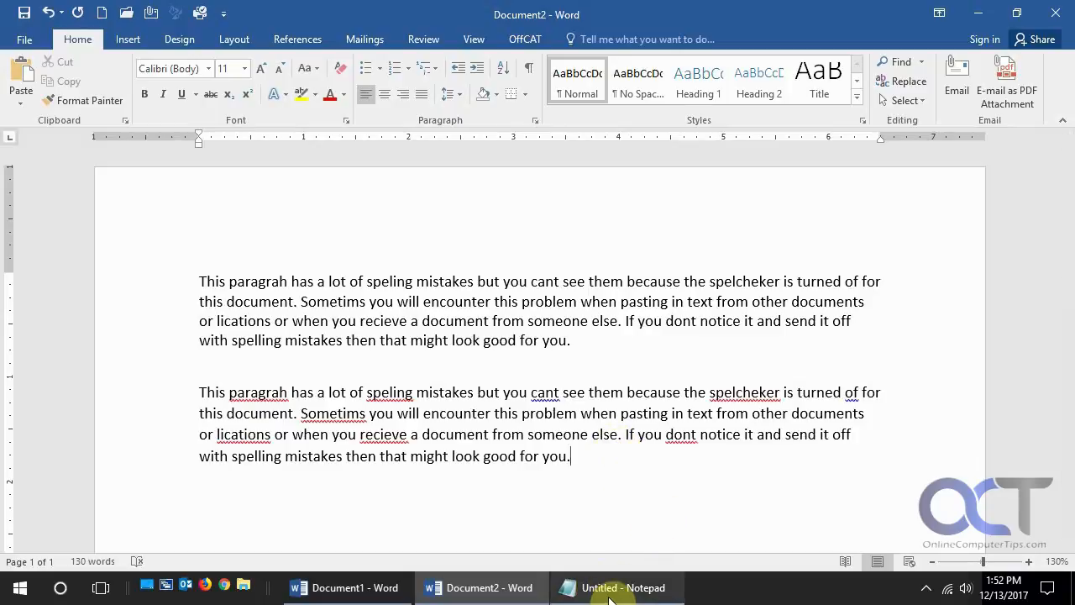
mouse_move(618, 588)
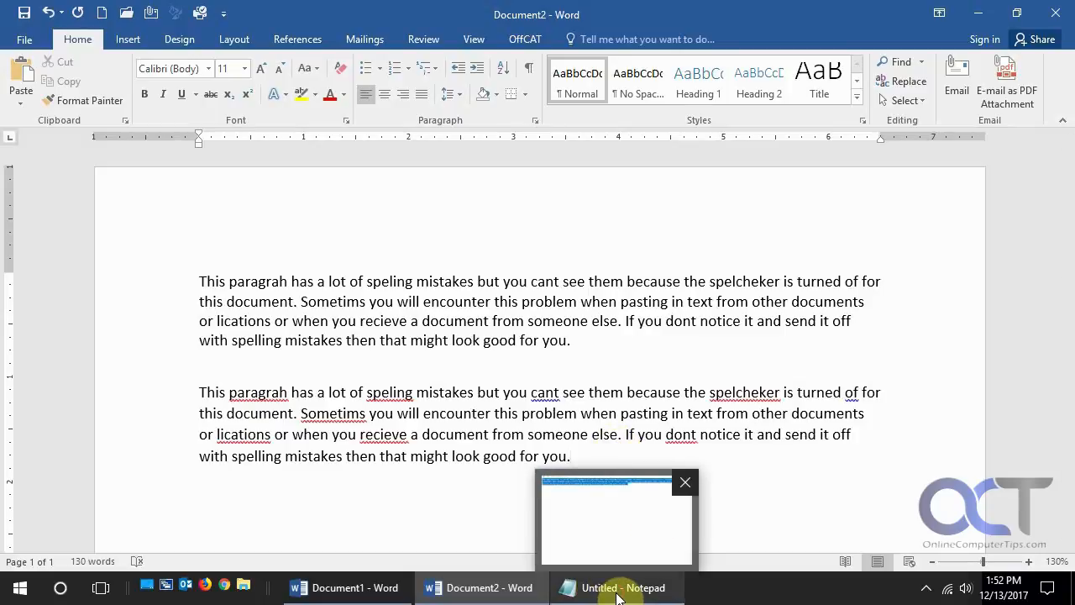
left_click(616, 588)
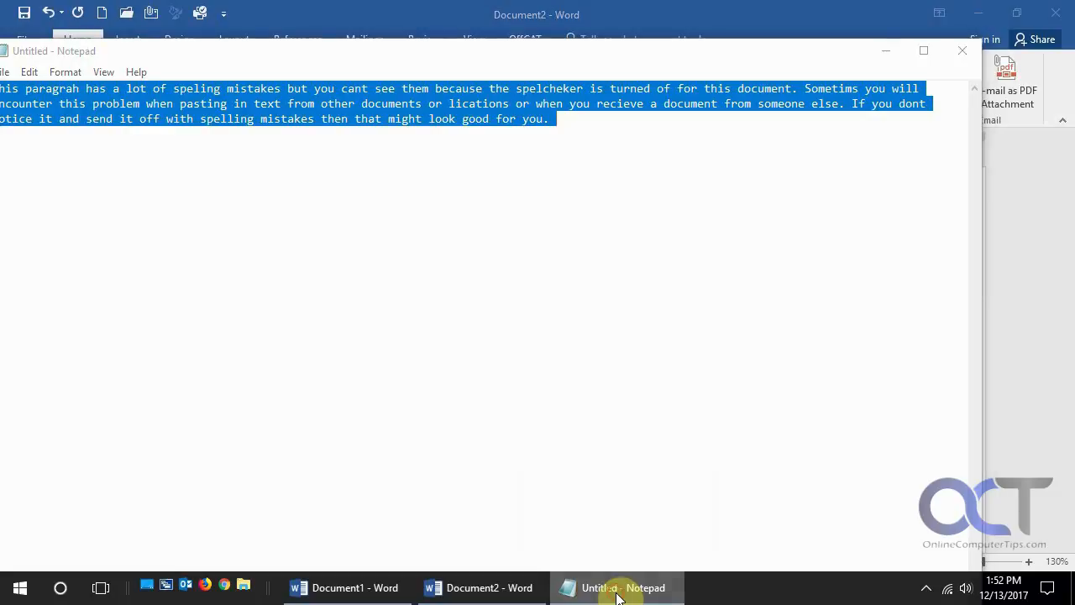
left_click(479, 588)
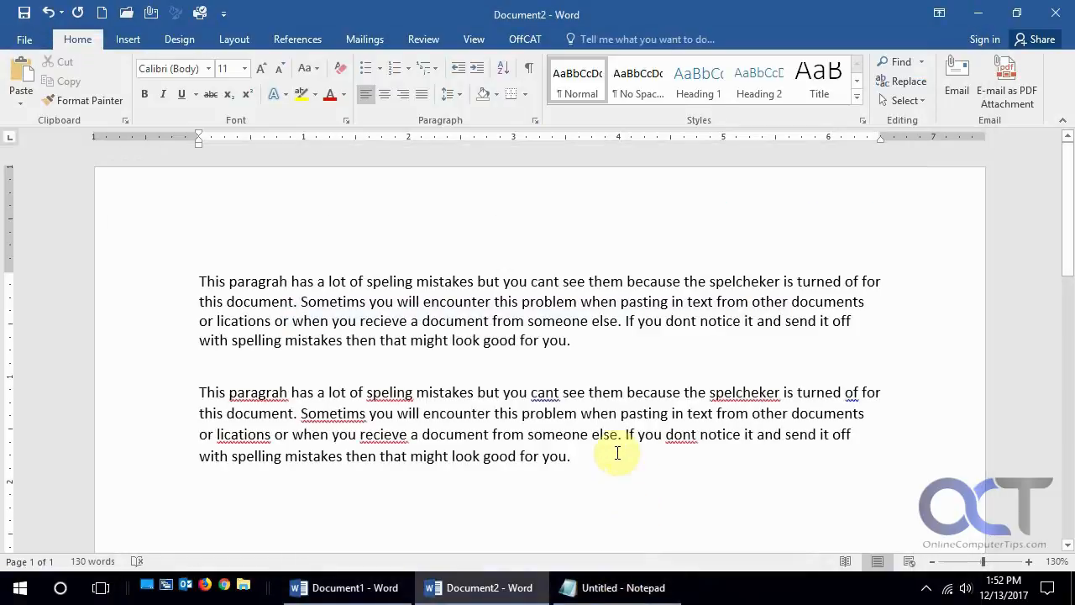
mouse_move(575, 351)
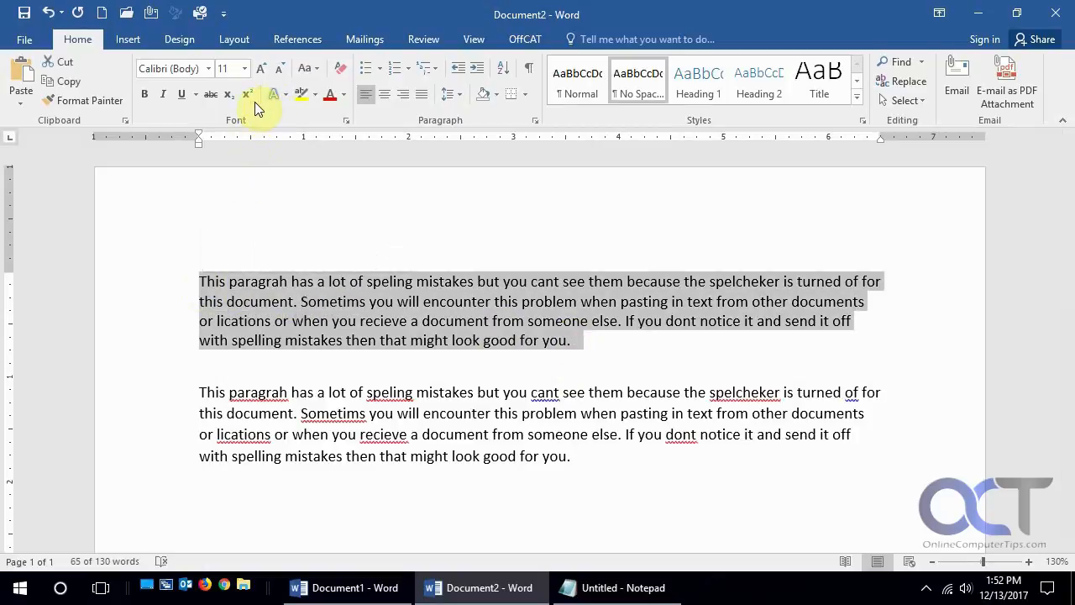
Open Set Proofing Language from Review > Language for the first paragraph.
left_click(424, 39)
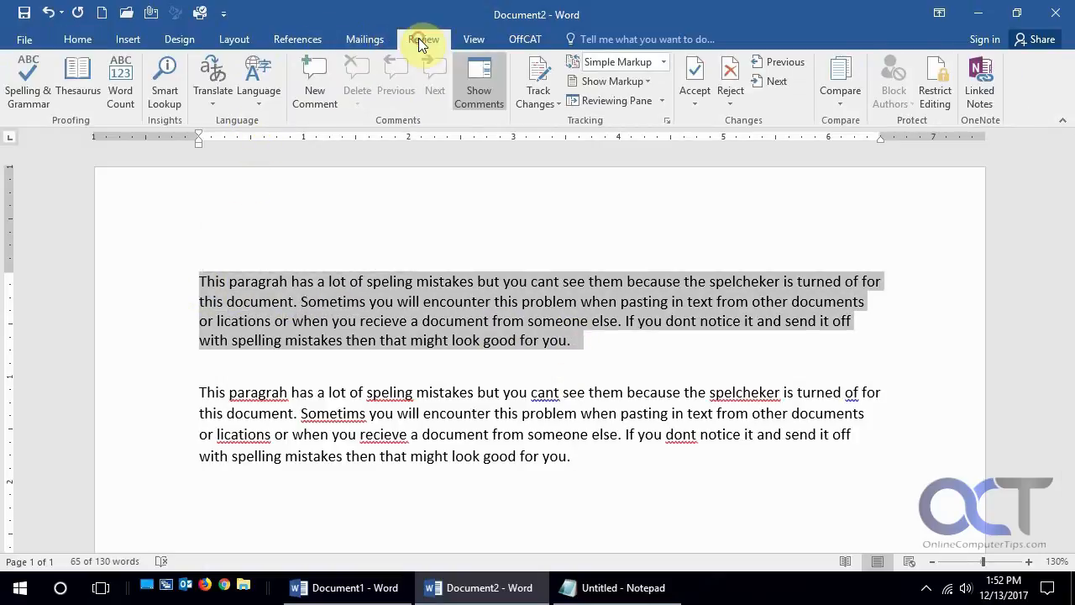
left_click(259, 100)
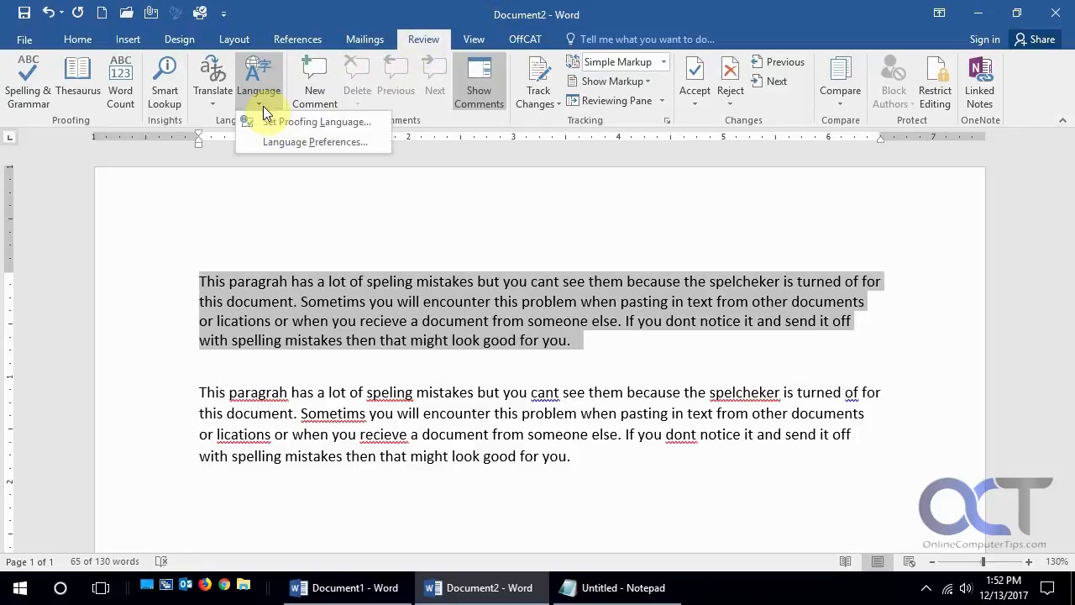
left_click(320, 121)
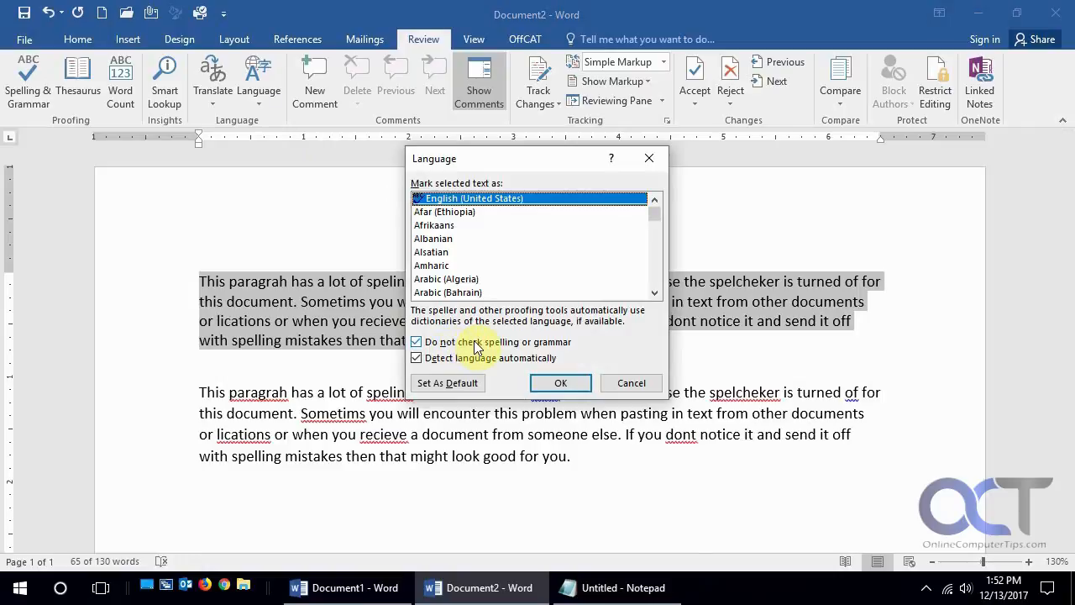
mouse_move(446, 383)
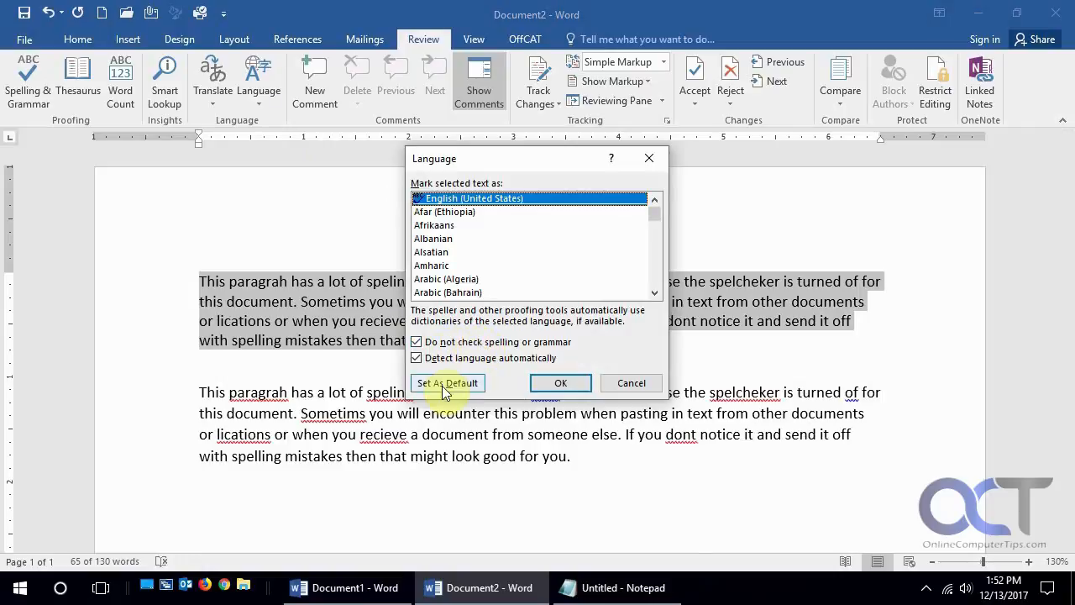
mouse_move(464, 346)
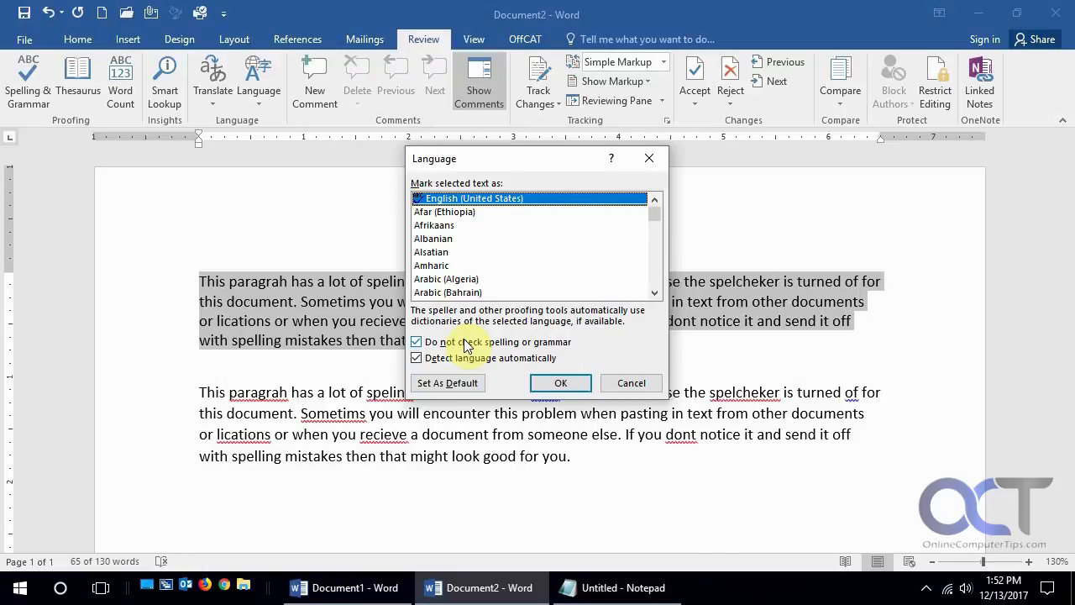
Uncheck 'Do not check spelling or grammar', apply it, and switch to Document1.
left_click(417, 343)
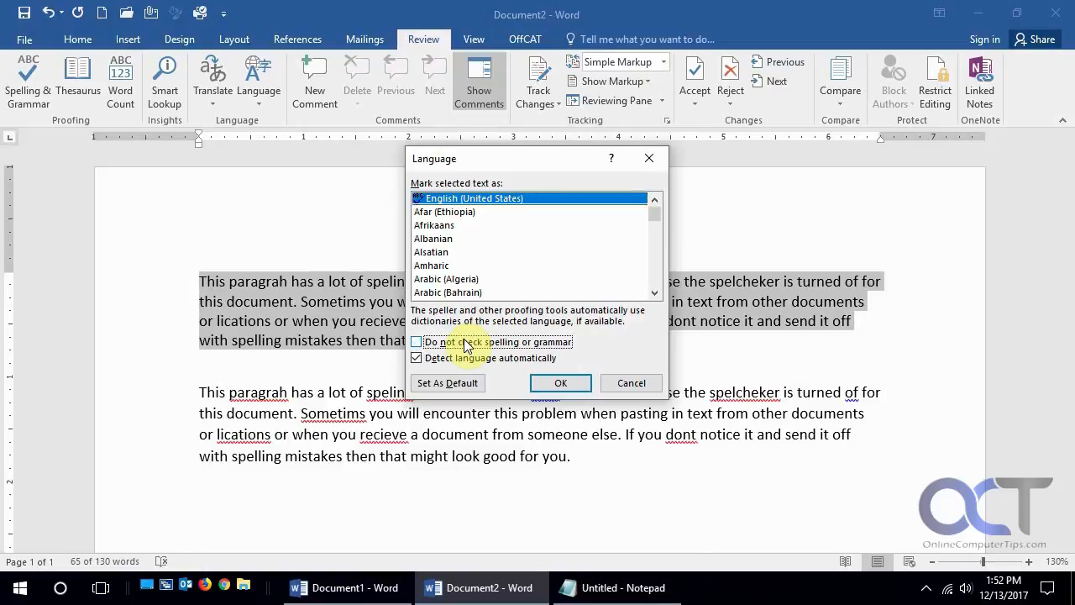
left_click(561, 384)
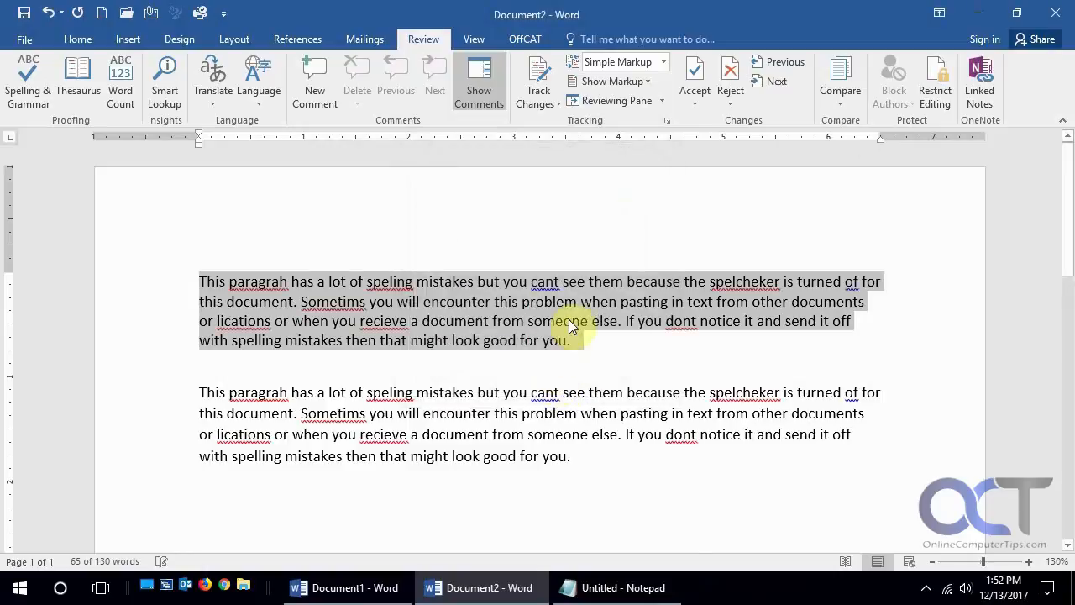
mouse_move(558, 326)
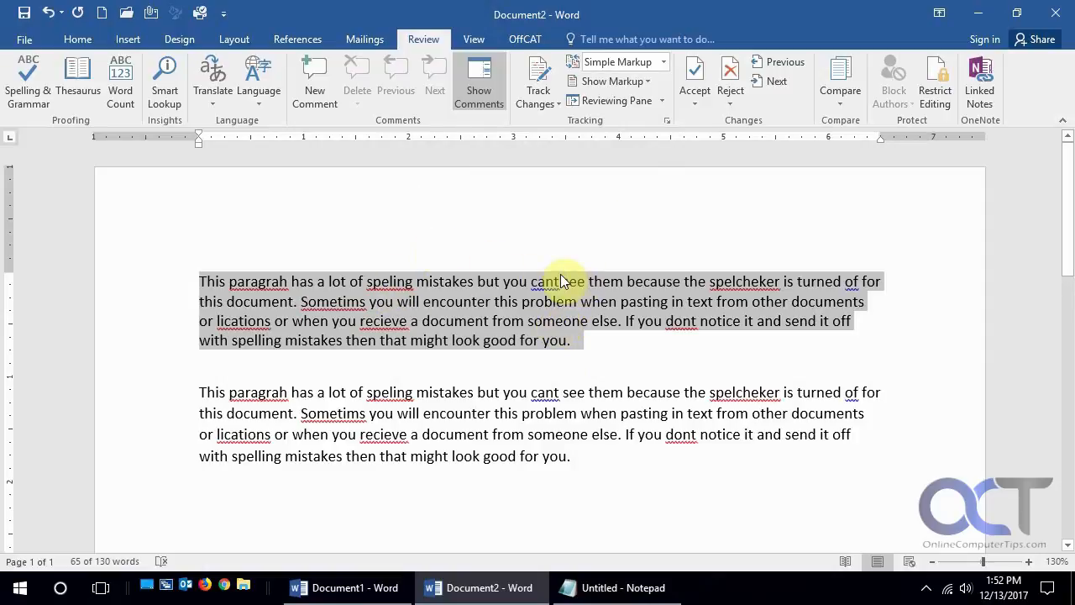
left_click(345, 588)
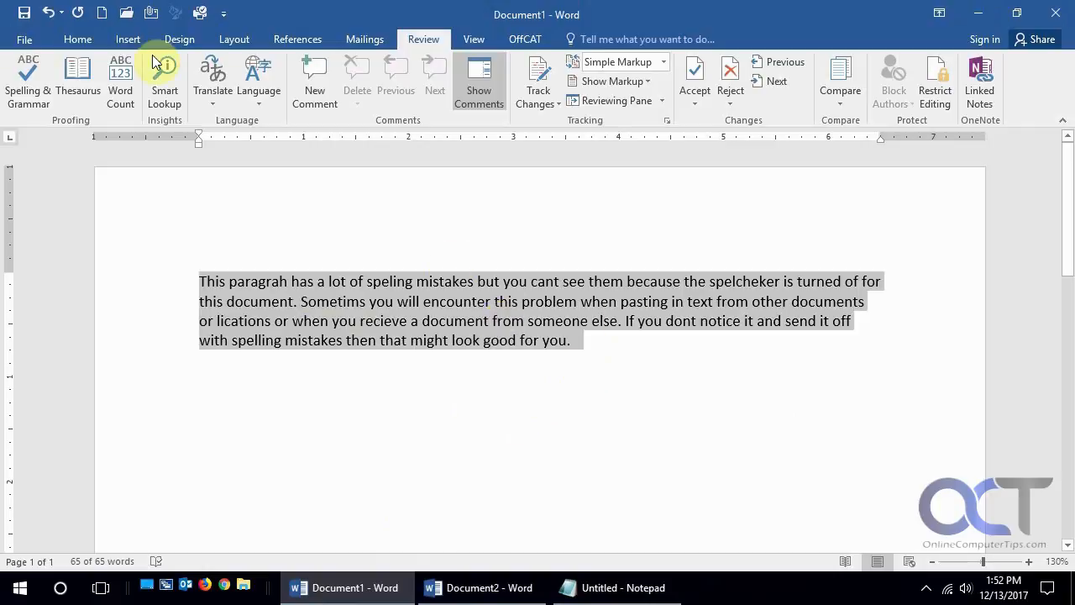
Show the Home formatting tools to clear the paragraph's formatting in Document1.
left_click(77, 39)
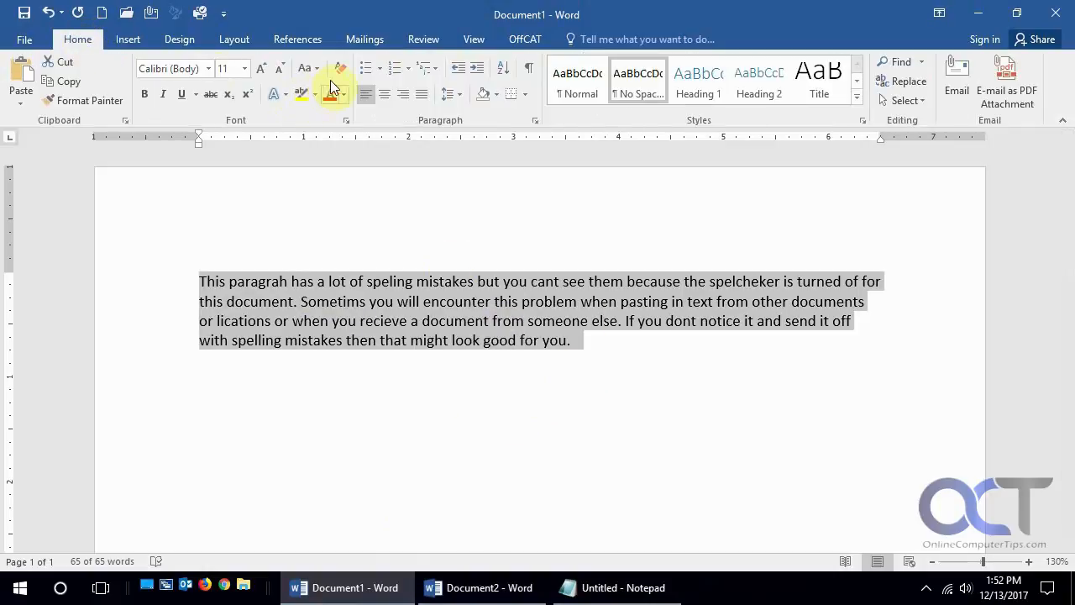
mouse_move(340, 71)
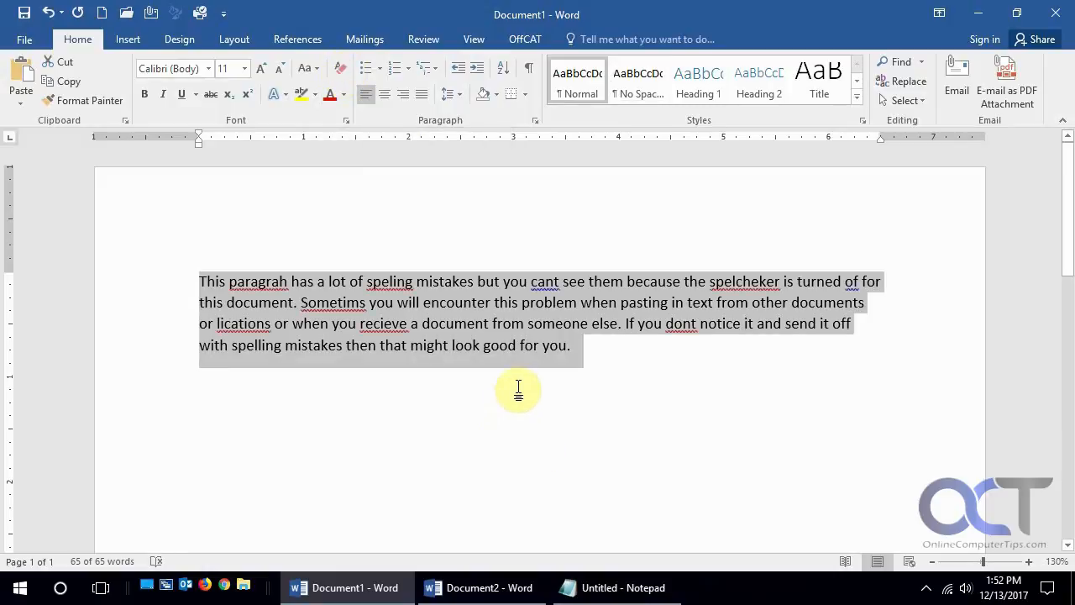
mouse_move(574, 353)
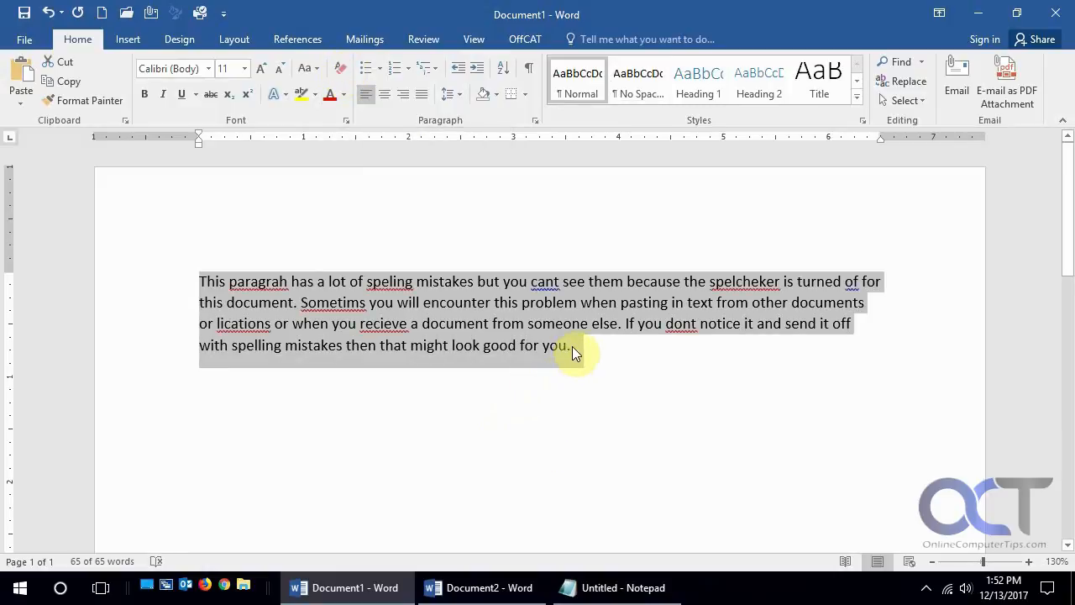
mouse_move(524, 328)
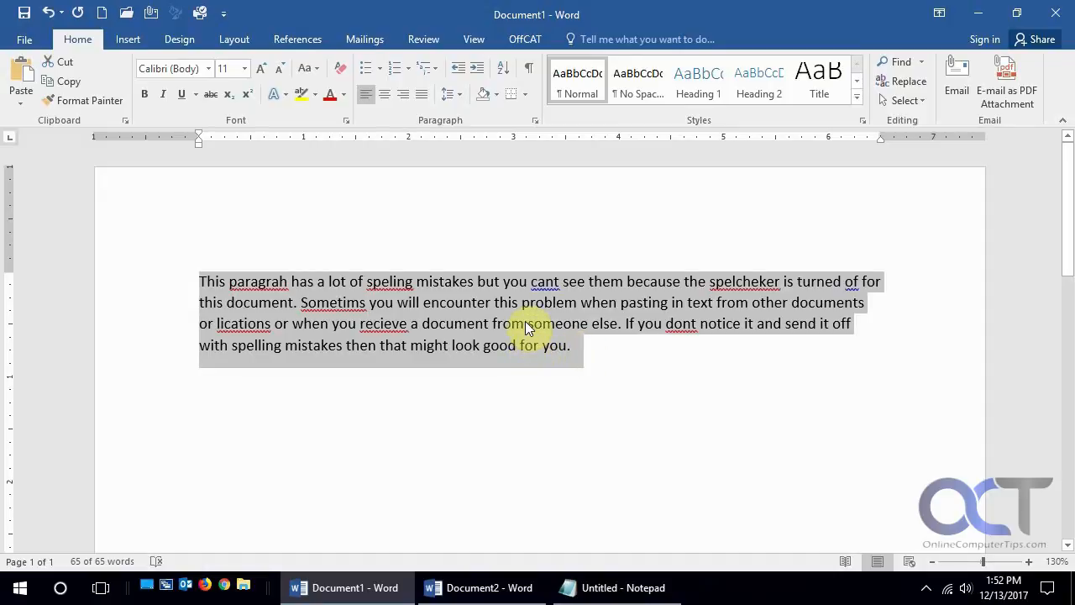
mouse_move(366, 283)
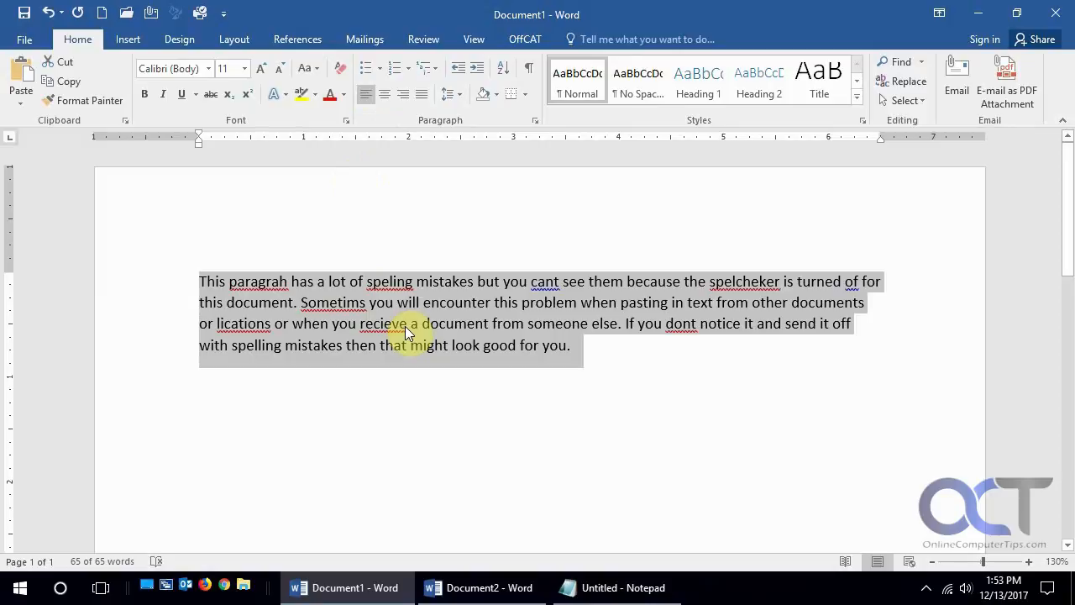
mouse_move(336, 310)
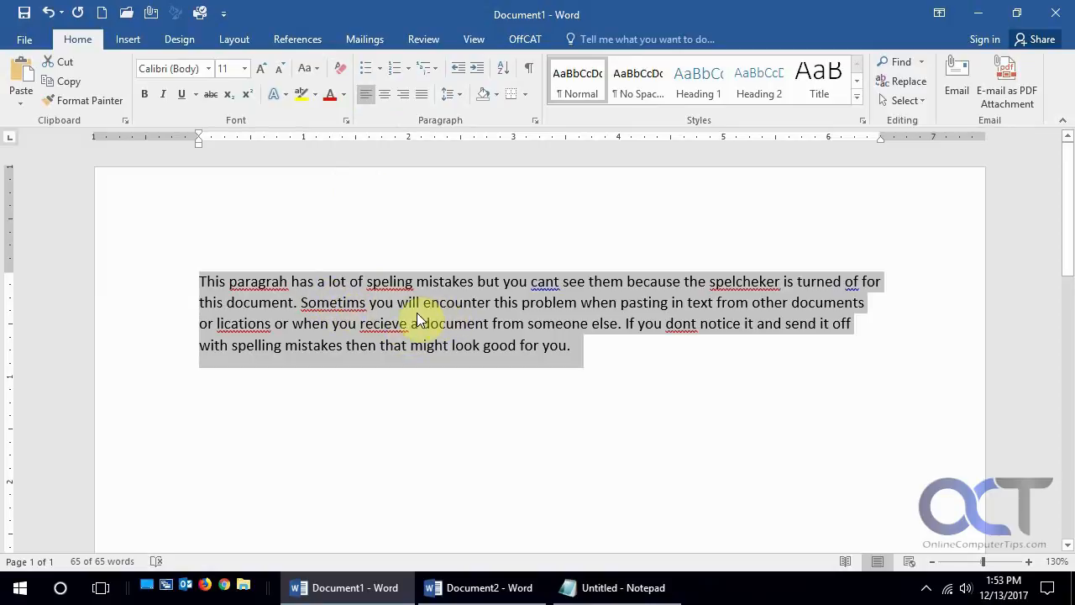
mouse_move(412, 316)
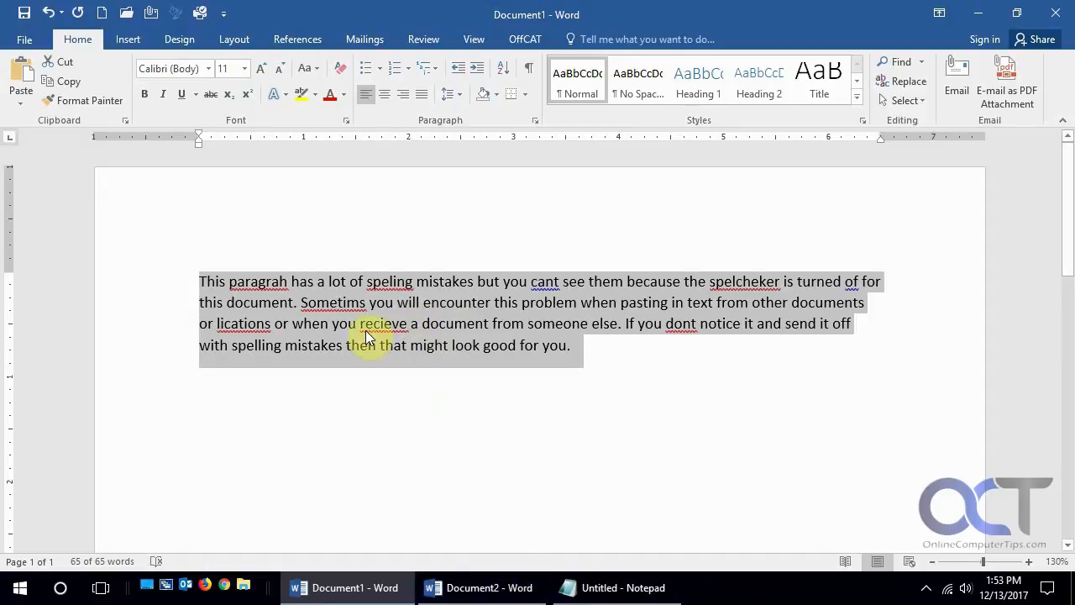
mouse_move(444, 405)
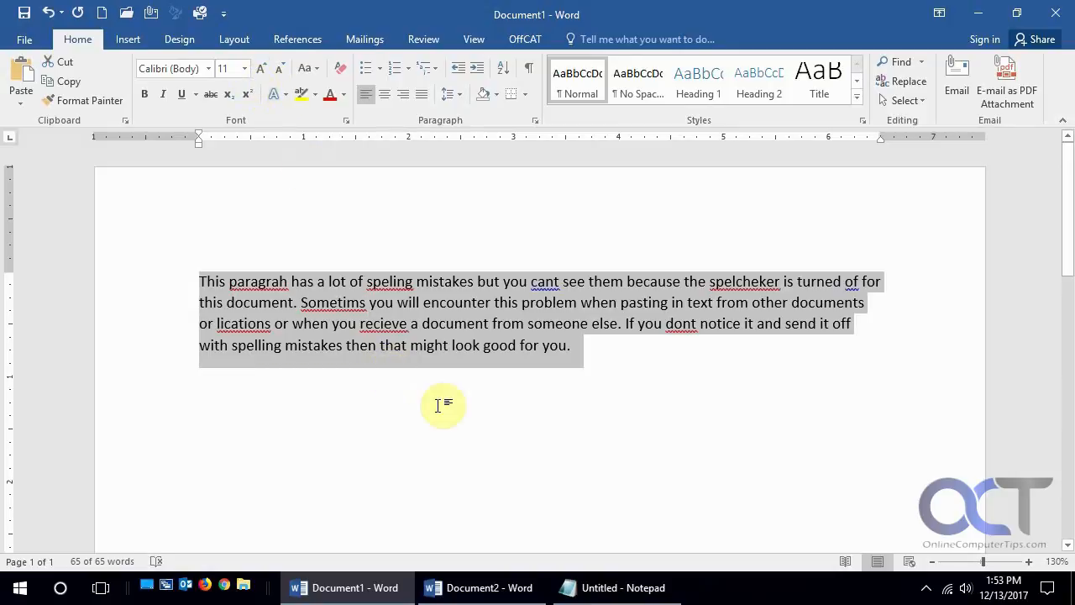
left_click(423, 39)
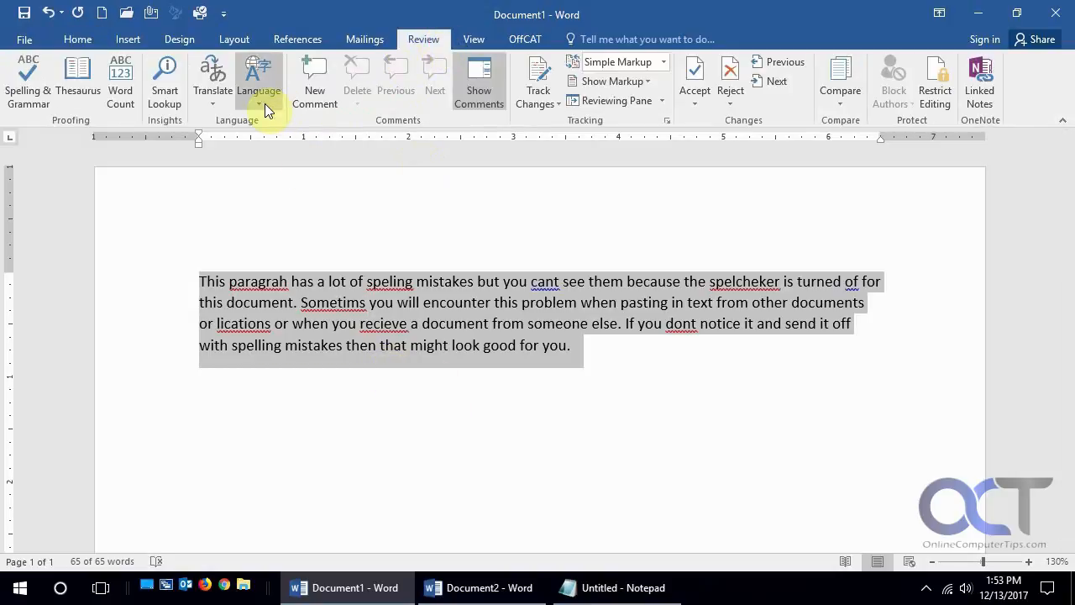
left_click(259, 81)
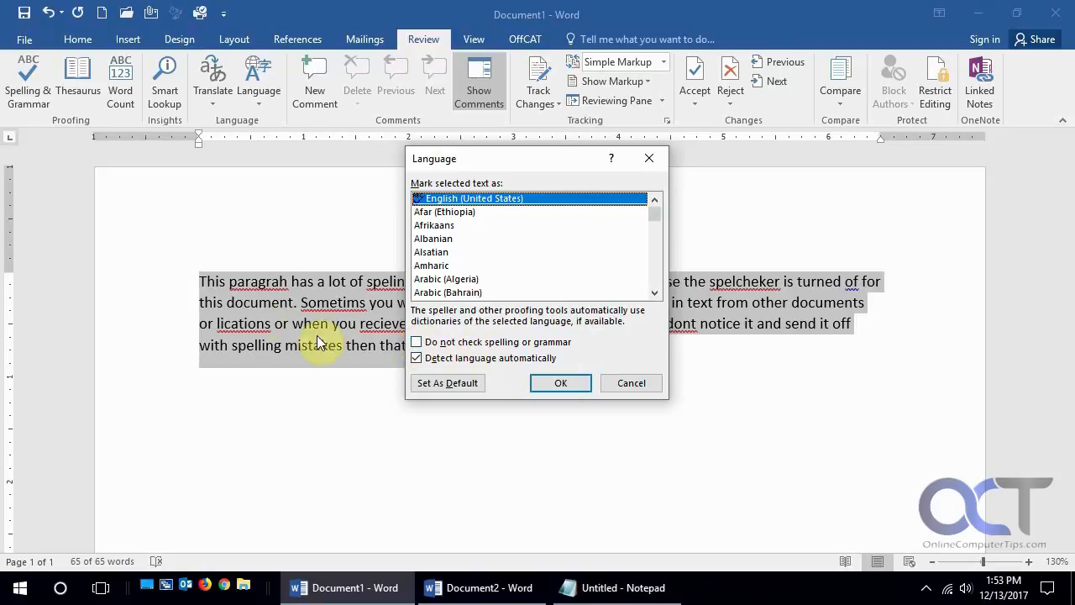
mouse_move(468, 328)
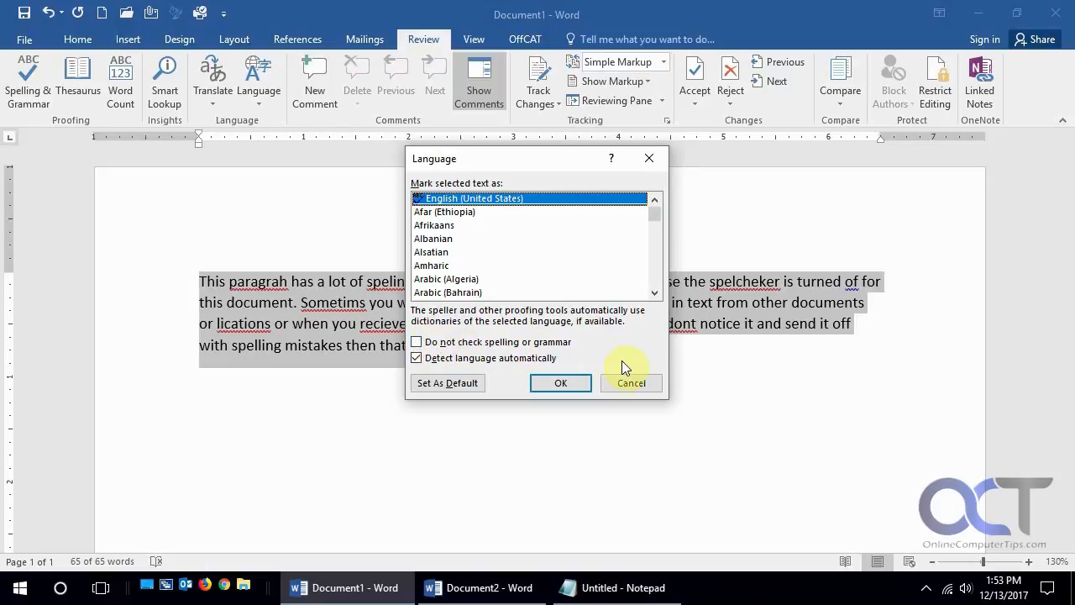
left_click(632, 383)
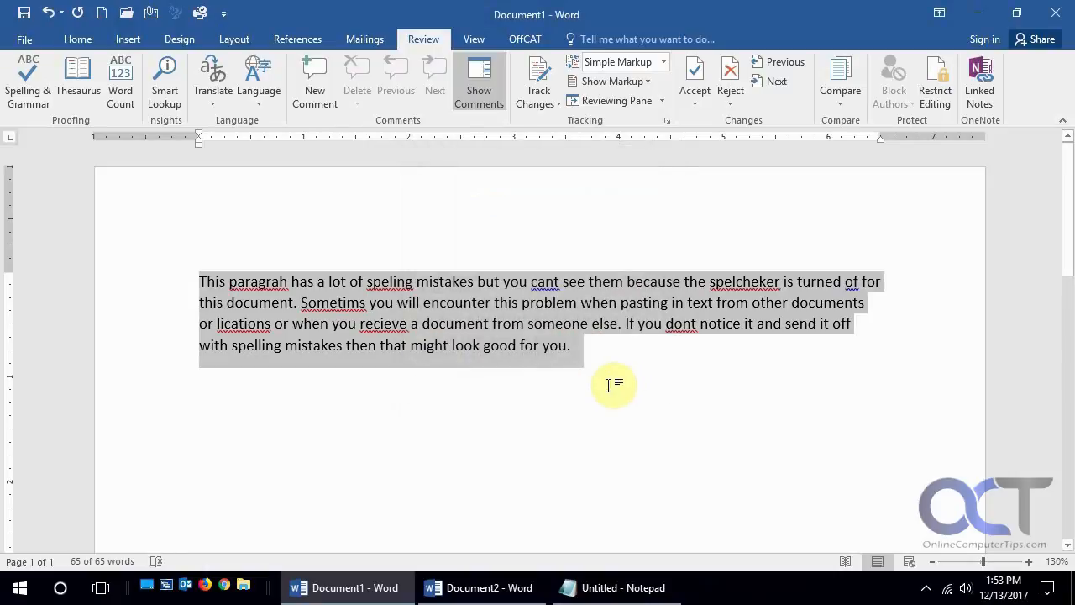
mouse_move(622, 348)
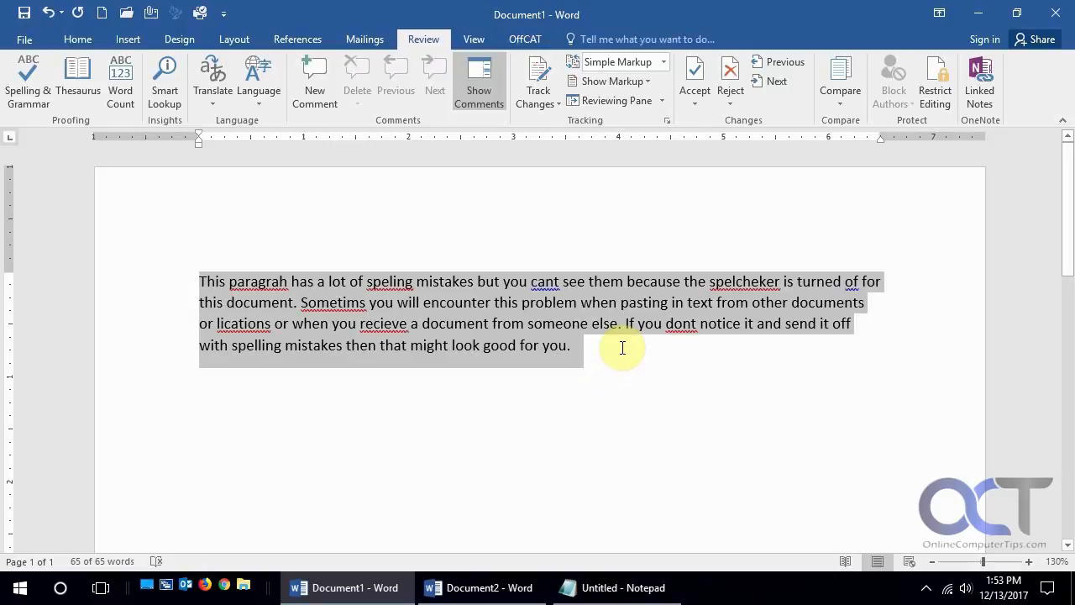